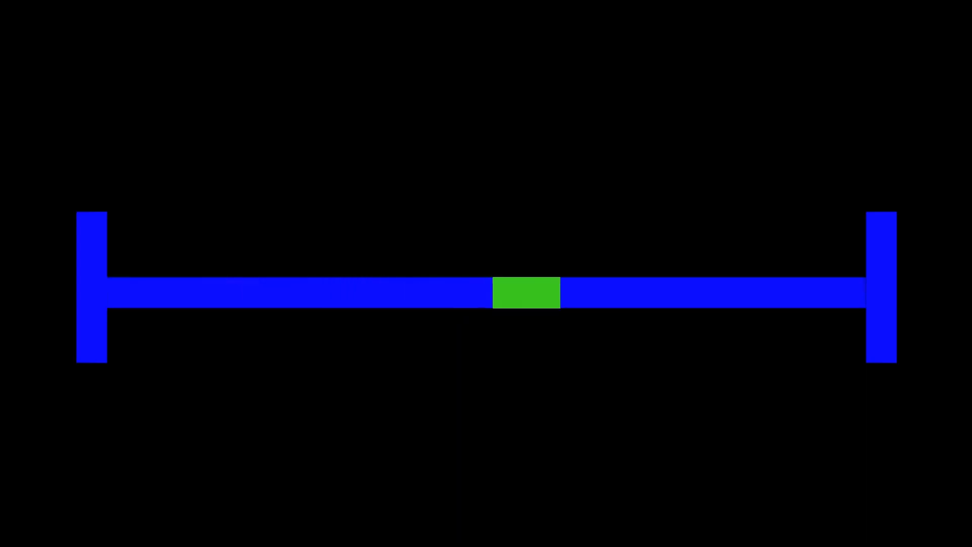
pyautogui.moveTo(527, 296); pyautogui.dragTo(803, 295)
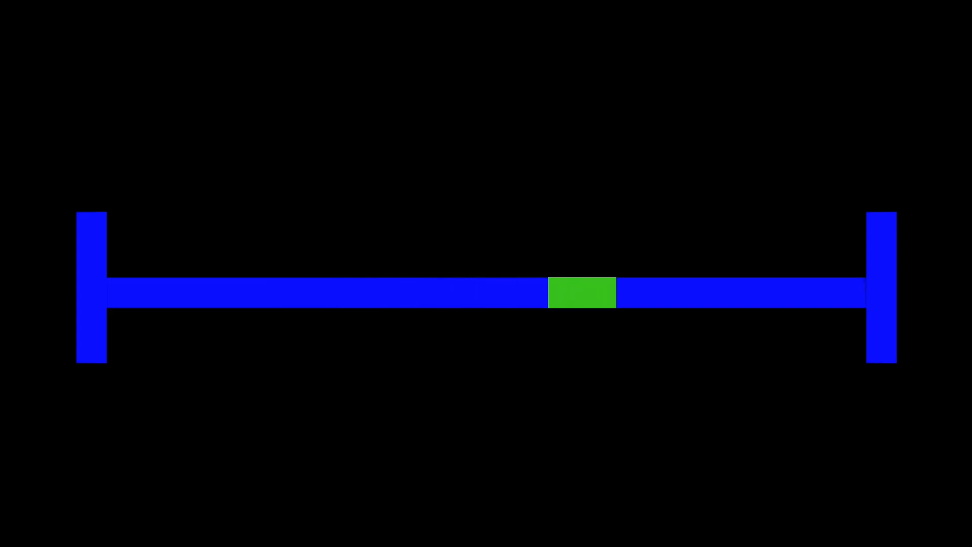
pyautogui.moveTo(582, 293); pyautogui.dragTo(806, 293)
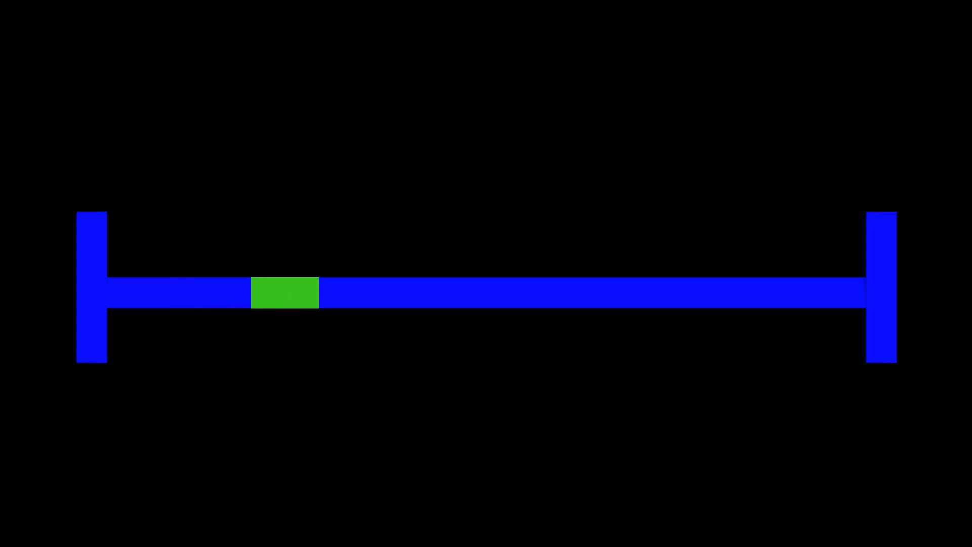
pyautogui.moveTo(284, 293); pyautogui.dragTo(569, 293)
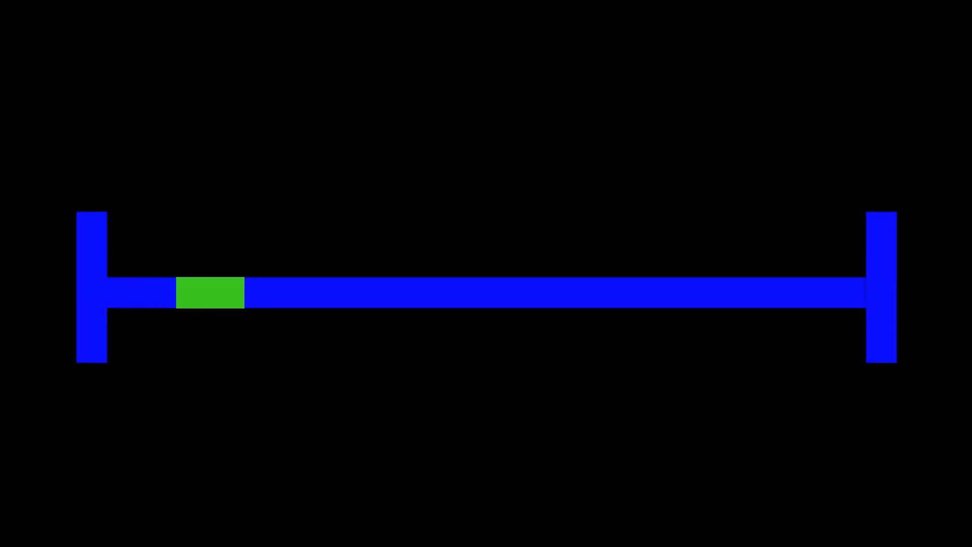
pyautogui.moveTo(209, 292); pyautogui.dragTo(517, 292)
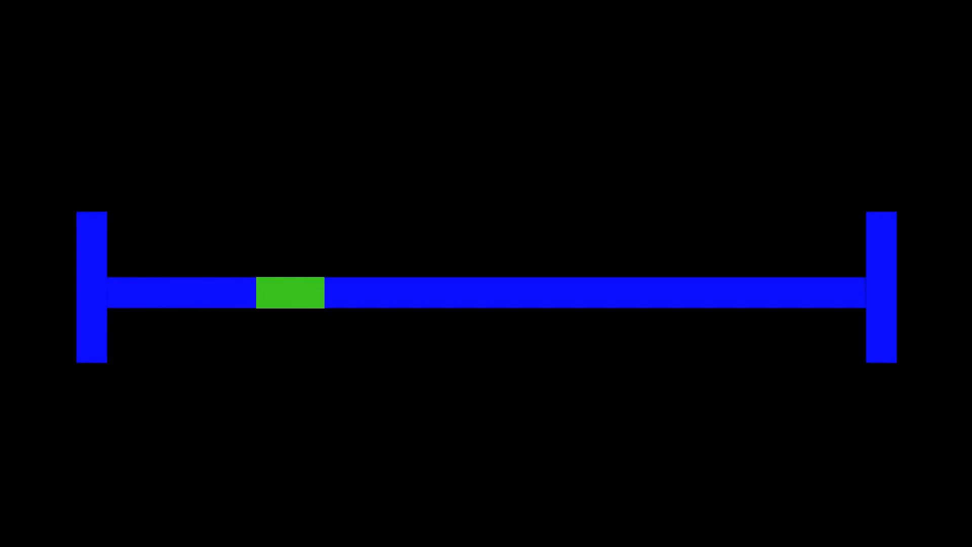
pyautogui.moveTo(289, 293); pyautogui.dragTo(577, 292)
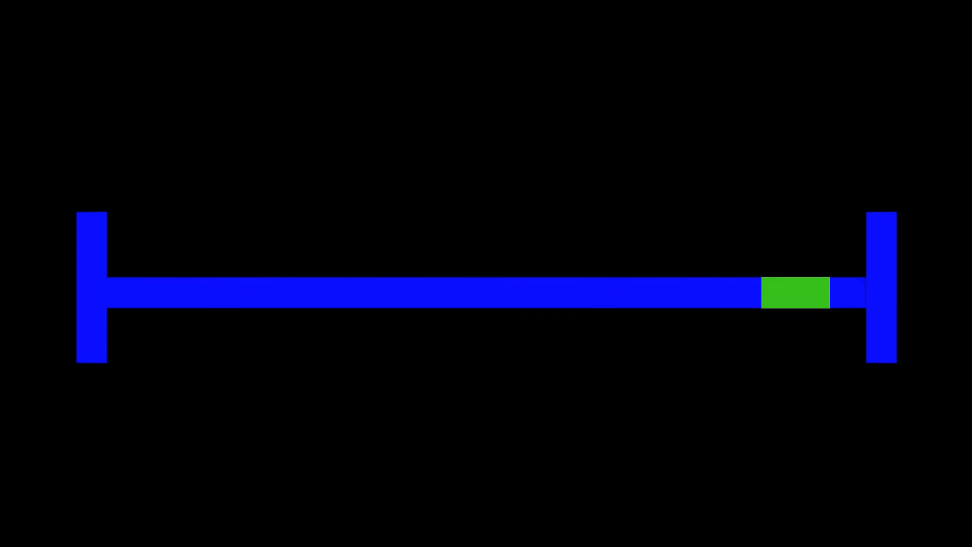
pyautogui.moveTo(793, 292); pyautogui.dragTo(143, 292)
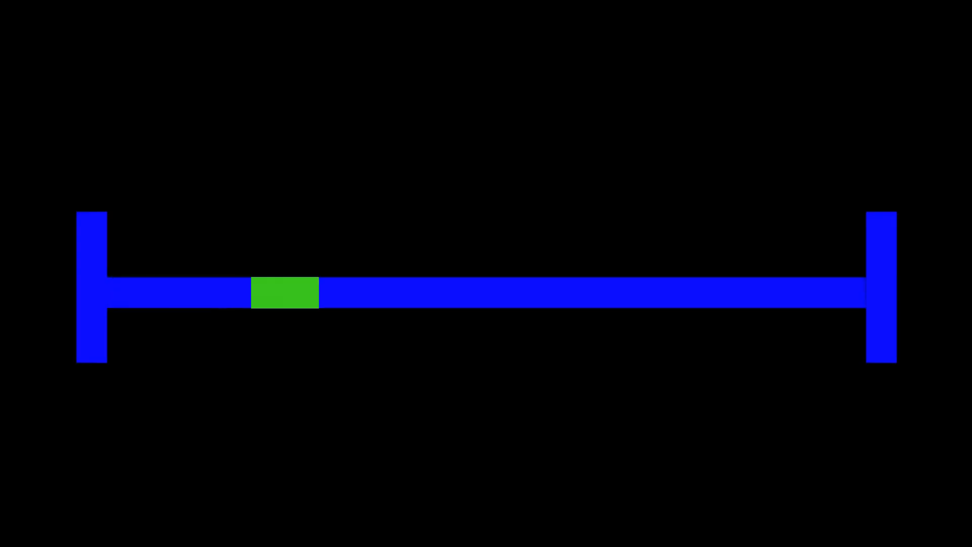
pyautogui.moveTo(284, 293); pyautogui.dragTo(569, 293)
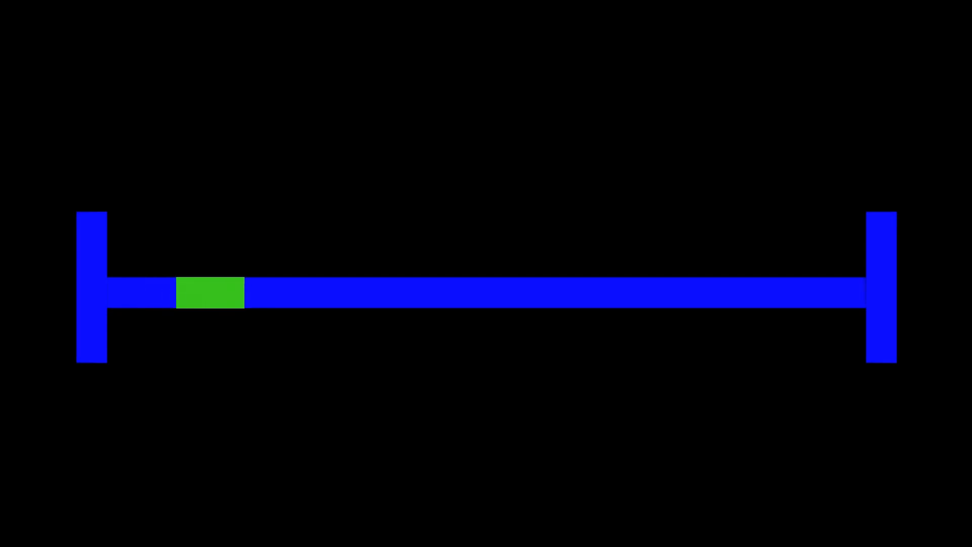
pyautogui.moveTo(210, 292); pyautogui.dragTo(519, 292)
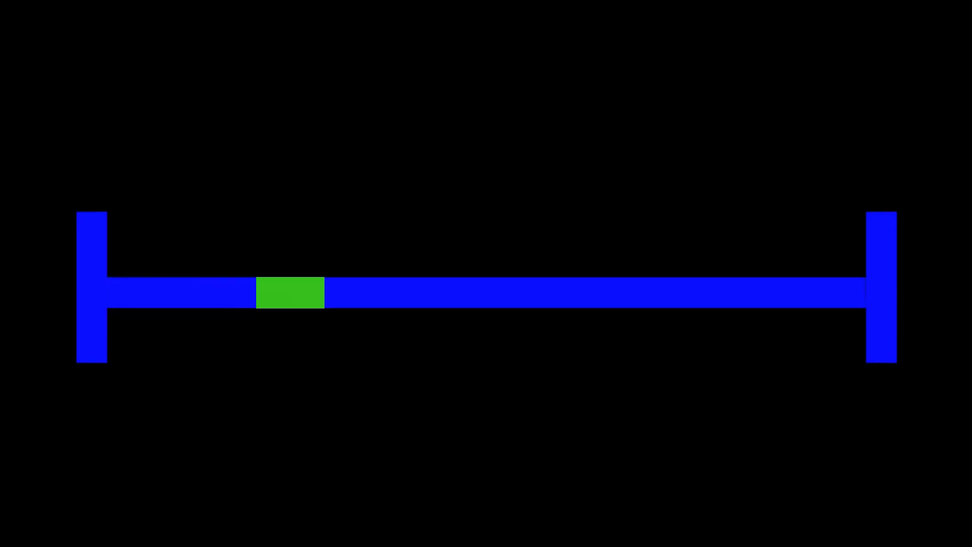
pyautogui.moveTo(290, 293); pyautogui.dragTo(575, 293)
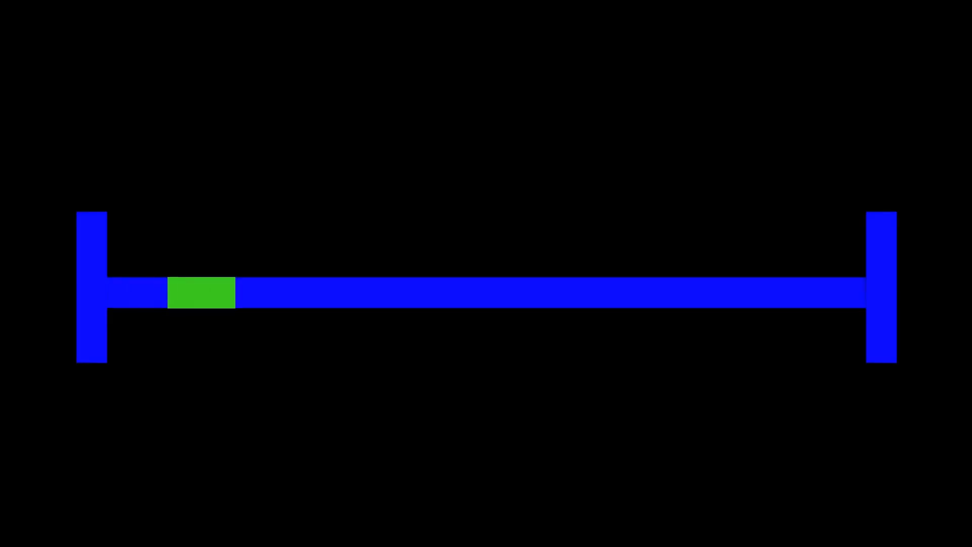
pyautogui.moveTo(200, 291); pyautogui.dragTo(506, 292)
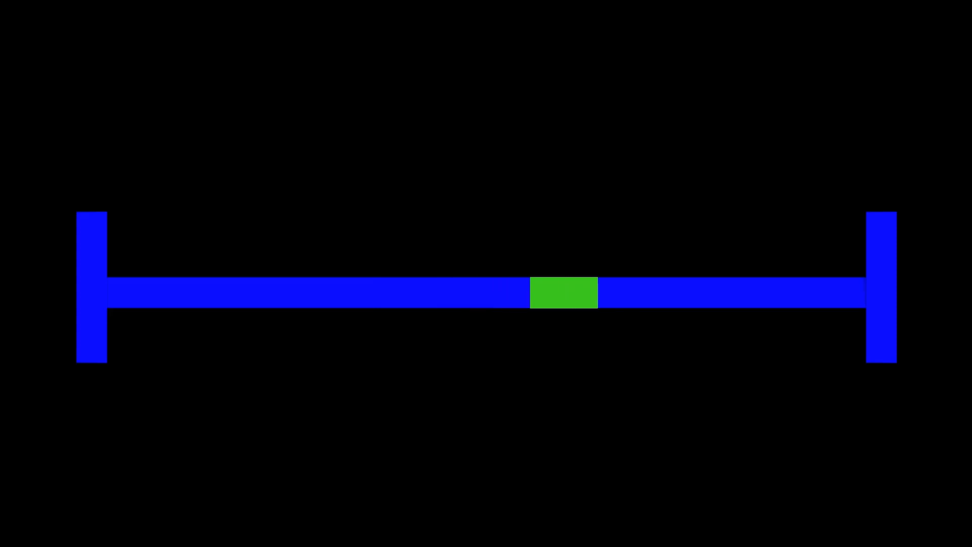
pyautogui.moveTo(563, 293); pyautogui.dragTo(796, 292)
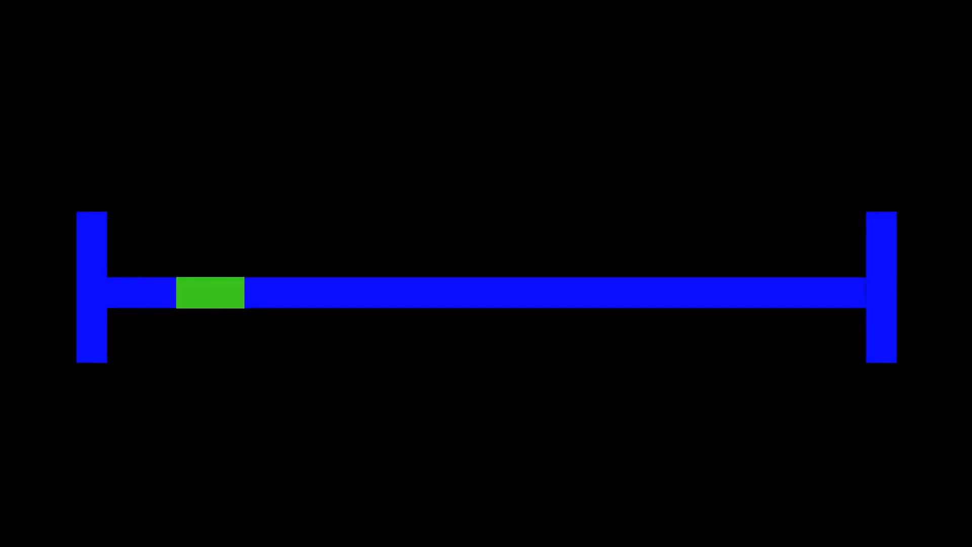
pyautogui.moveTo(210, 292); pyautogui.dragTo(520, 292)
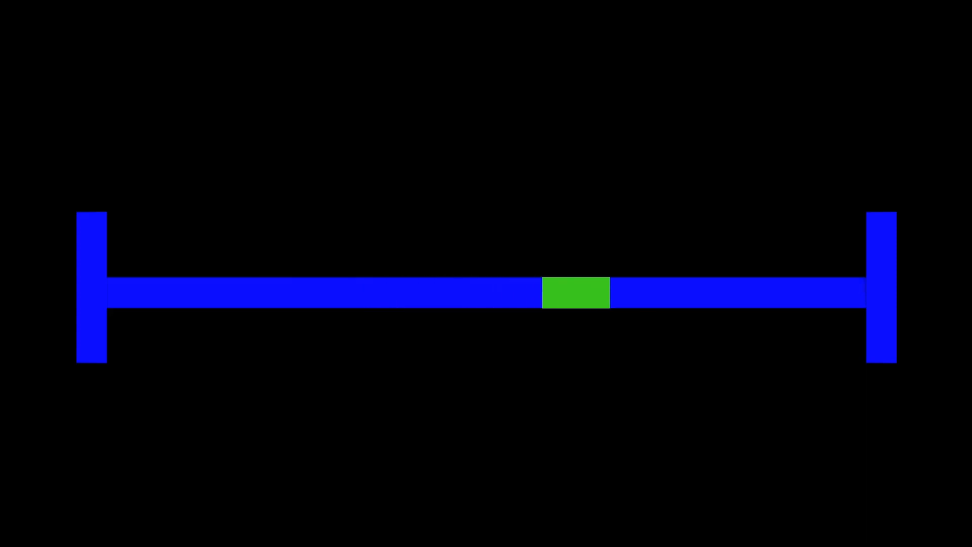
pyautogui.moveTo(575, 292); pyautogui.dragTo(803, 292)
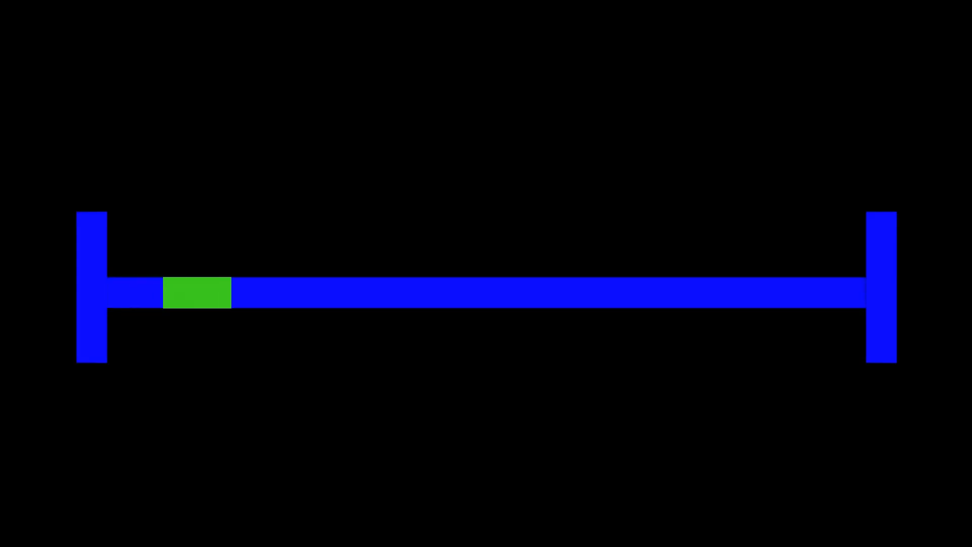
pyautogui.moveTo(196, 292); pyautogui.dragTo(496, 293)
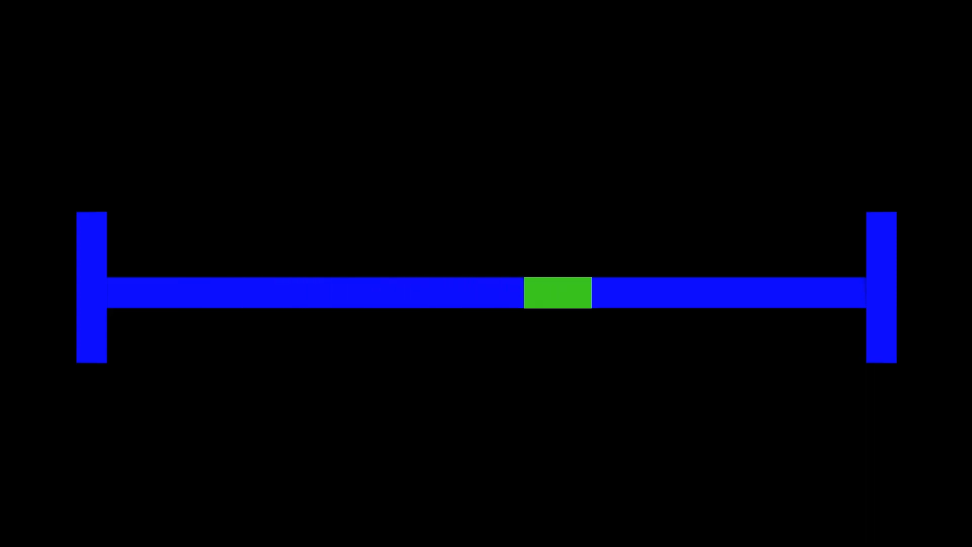
pyautogui.moveTo(555, 292); pyautogui.dragTo(790, 292)
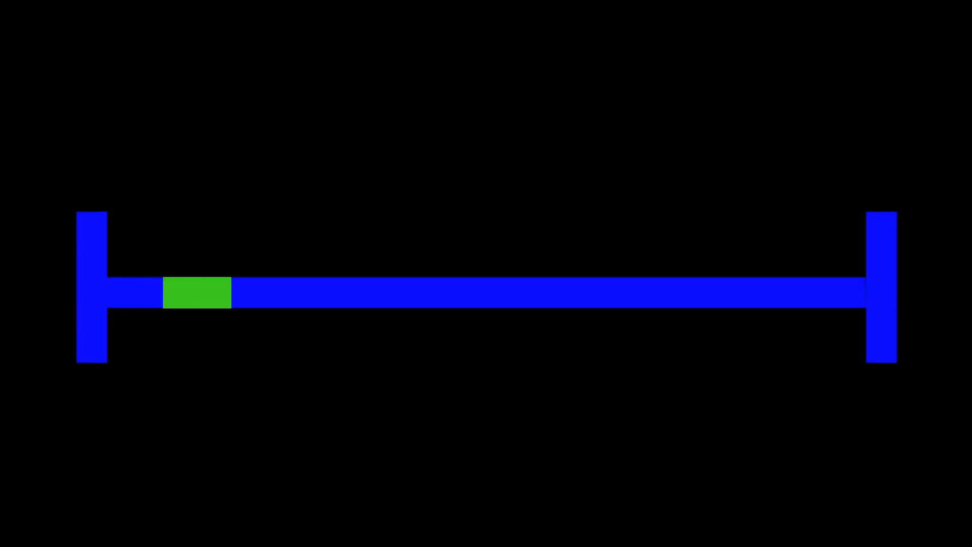
pyautogui.moveTo(196, 292); pyautogui.dragTo(497, 291)
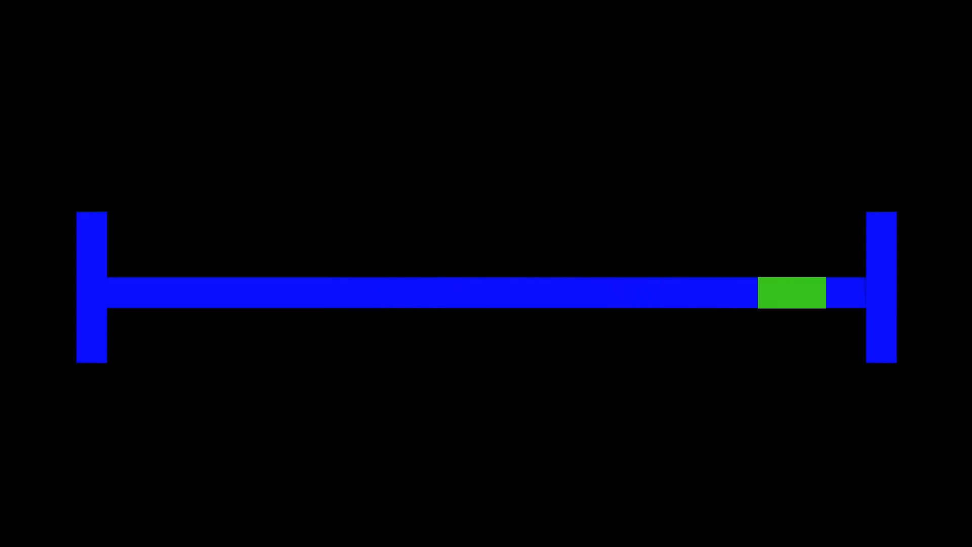
pyautogui.moveTo(791, 292); pyautogui.dragTo(144, 292)
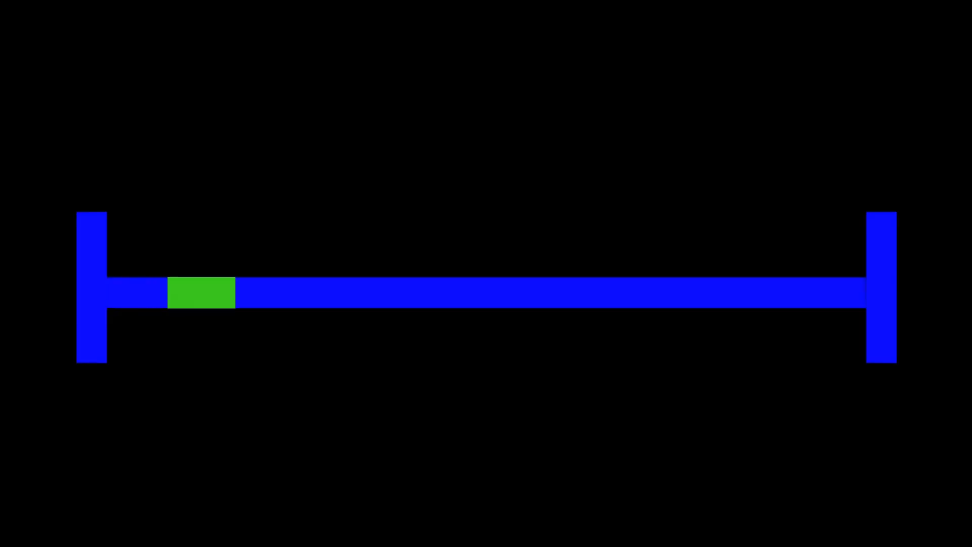
pyautogui.moveTo(201, 292); pyautogui.dragTo(506, 292)
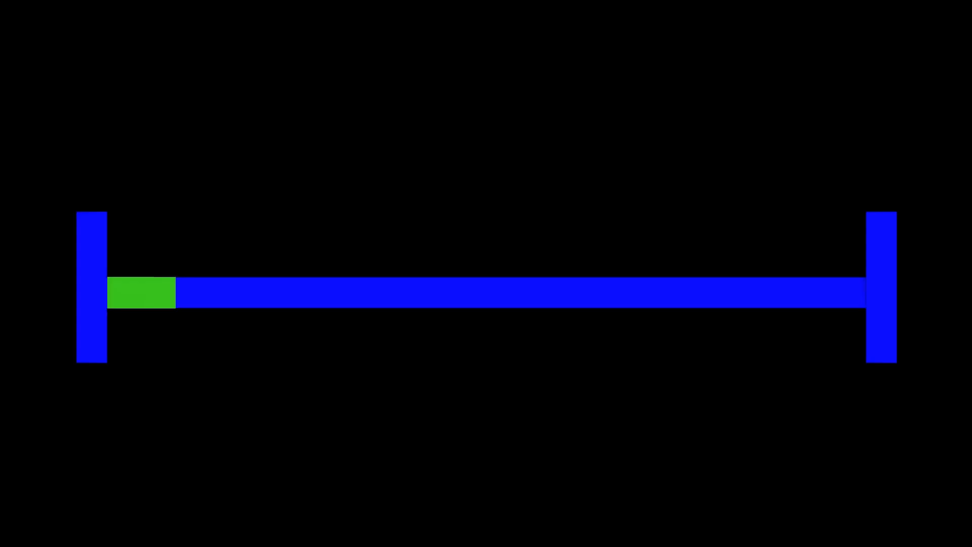
pyautogui.moveTo(142, 292); pyautogui.dragTo(279, 292)
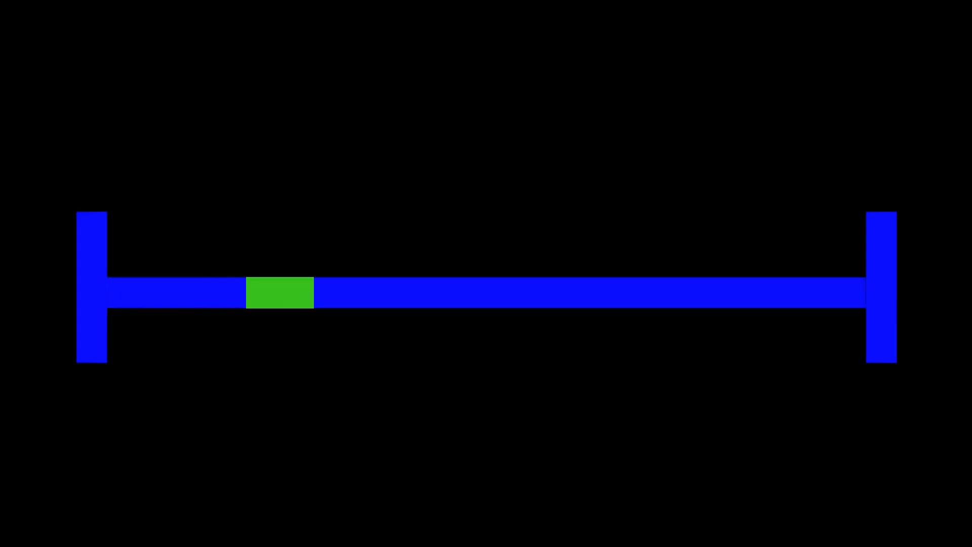
pyautogui.moveTo(279, 293); pyautogui.dragTo(563, 292)
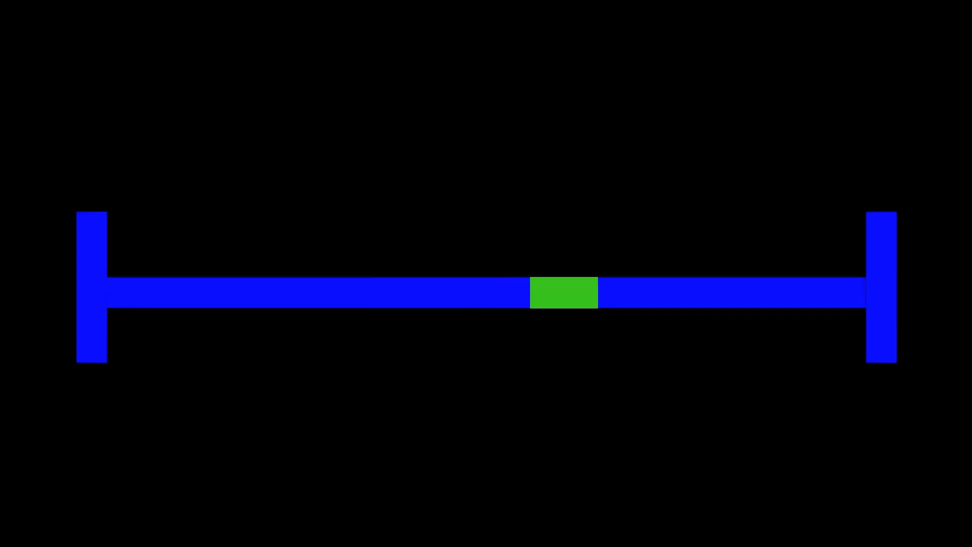
pyautogui.moveTo(563, 292); pyautogui.dragTo(800, 293)
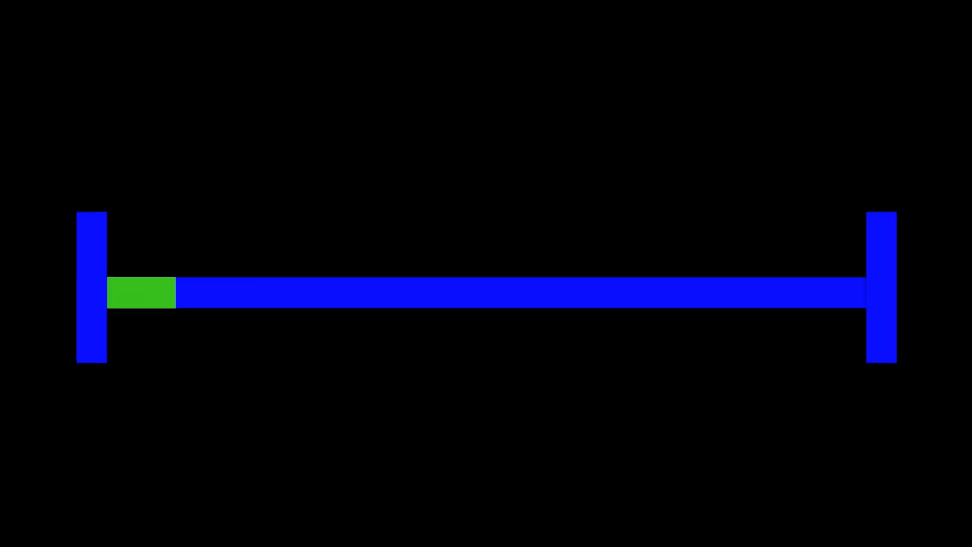
pyautogui.moveTo(143, 291); pyautogui.dragTo(279, 291)
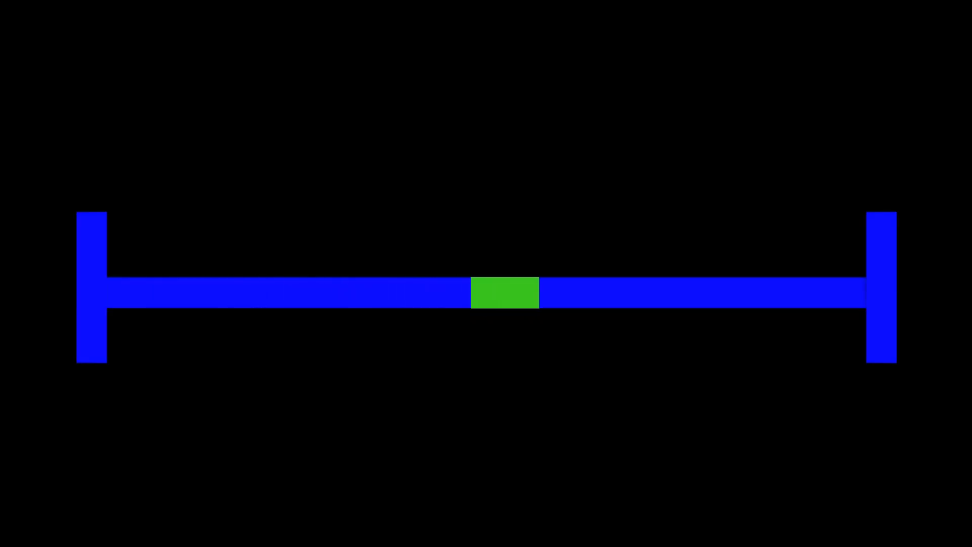
pyautogui.moveTo(506, 293); pyautogui.dragTo(790, 292)
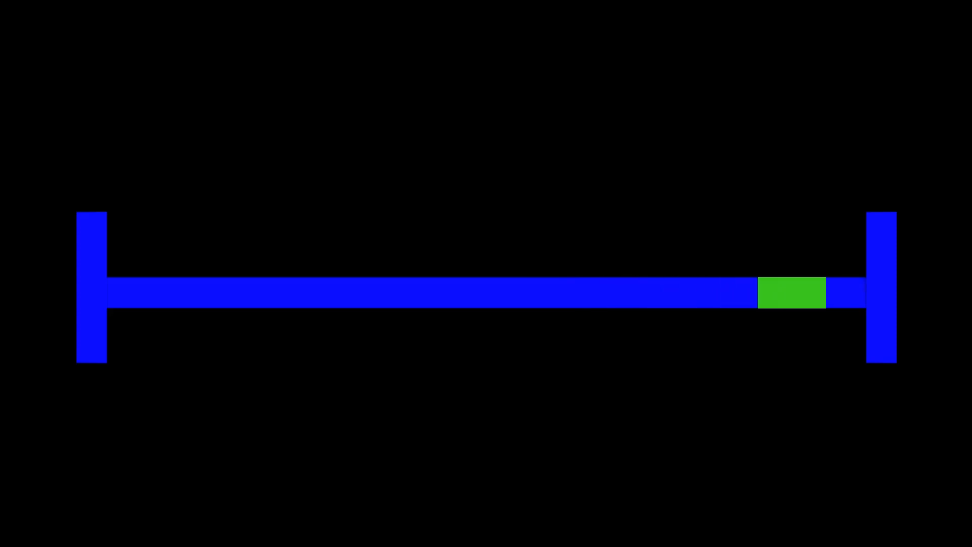